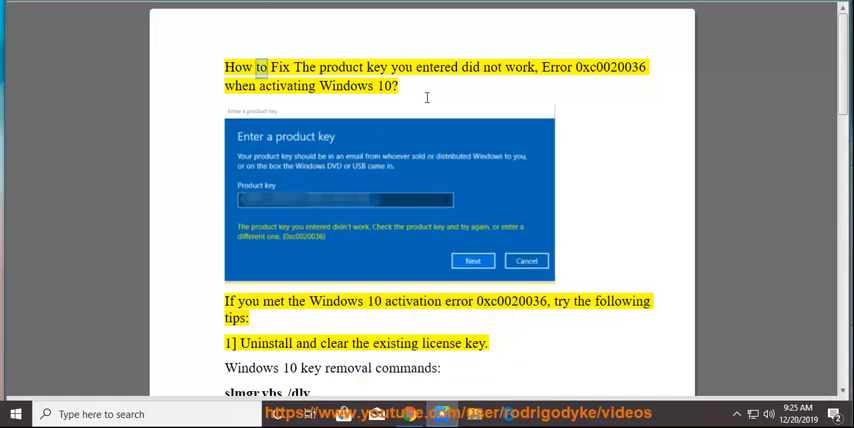
- Highlight title and tip words in the 0xc0020036 guide, scrolling down to the slmgr /upk commands
{"action": "double_click", "coordinate": [557, 64]}
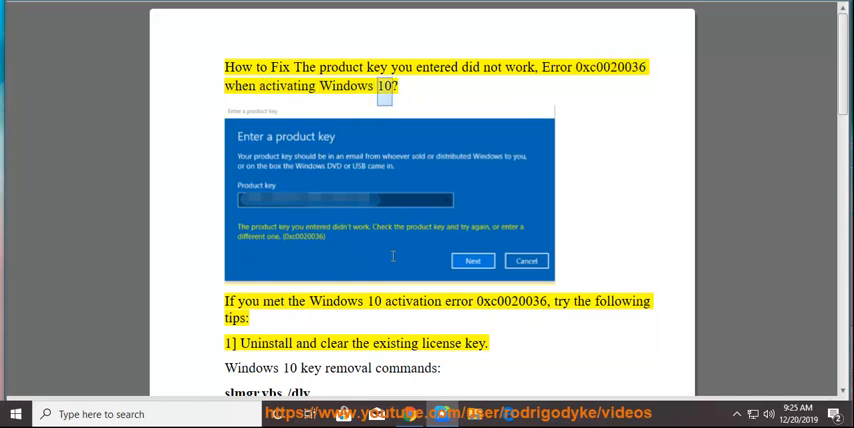
{"action": "double_click", "coordinate": [414, 302]}
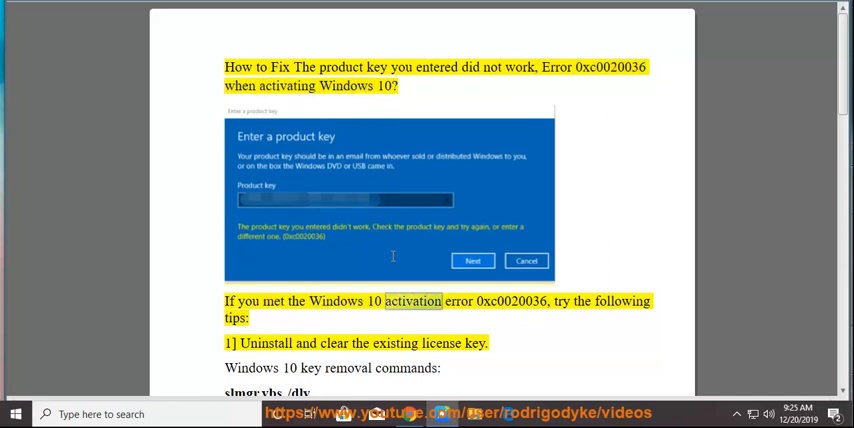
{"action": "double_click", "coordinate": [497, 301]}
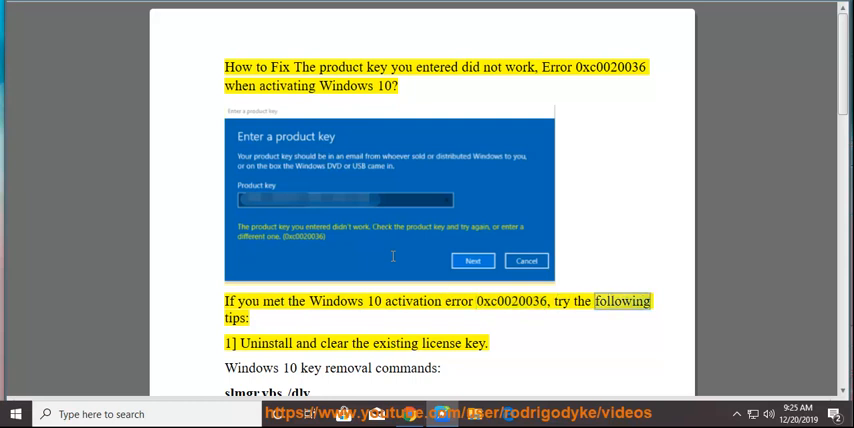
{"action": "double_click", "coordinate": [397, 343]}
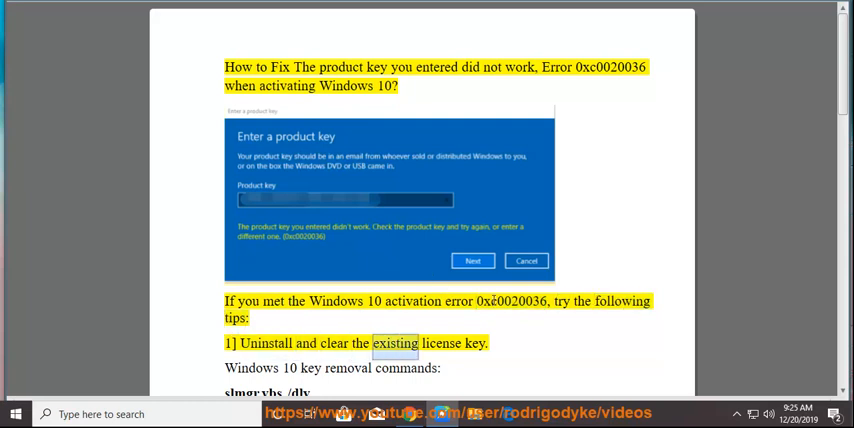
{"action": "scroll", "scroll_direction": "down", "scroll_amount": 3}
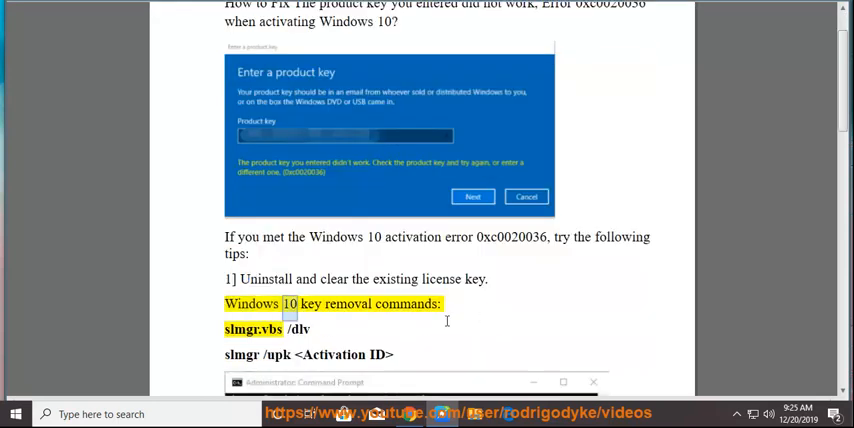
{"action": "scroll", "scroll_direction": "down", "scroll_amount": 3}
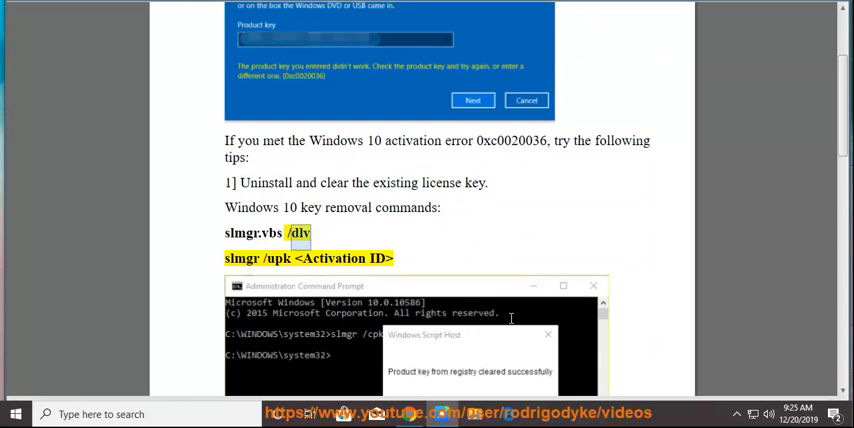
{"action": "double_click", "coordinate": [333, 258]}
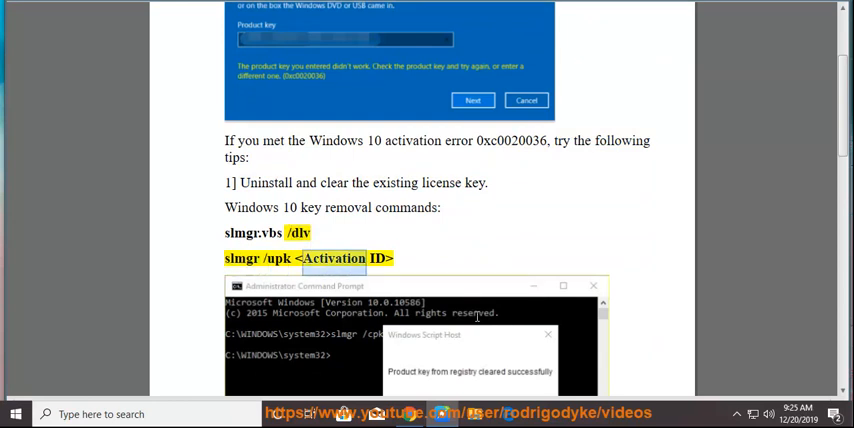
{"action": "scroll", "scroll_direction": "down", "scroll_amount": 3}
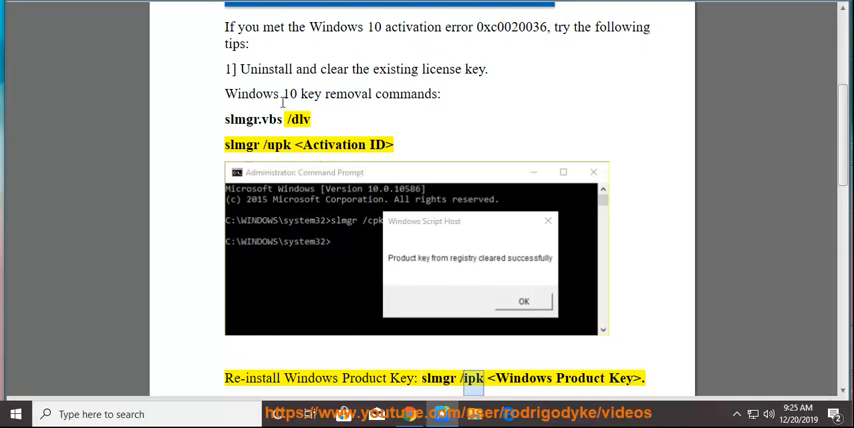
{"action": "mouse_move", "coordinate": [178, 392]}
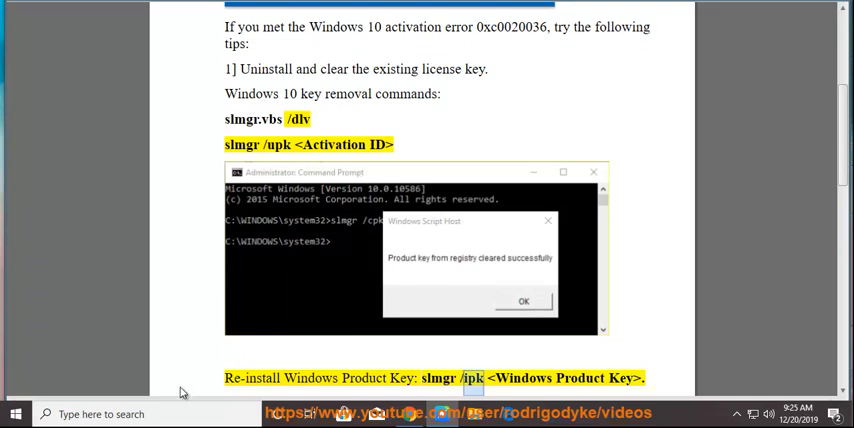
{"action": "mouse_move", "coordinate": [176, 416]}
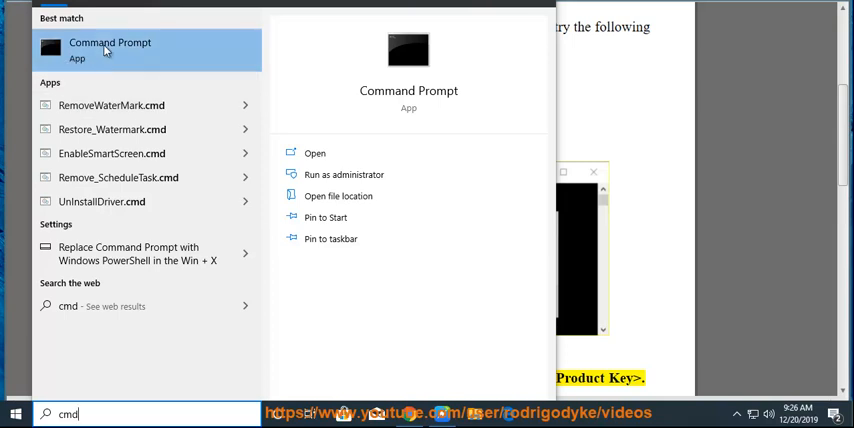
- Open an administrator Command Prompt and paste in slmgr.vbs /dlv
{"action": "left_click", "coordinate": [108, 48]}
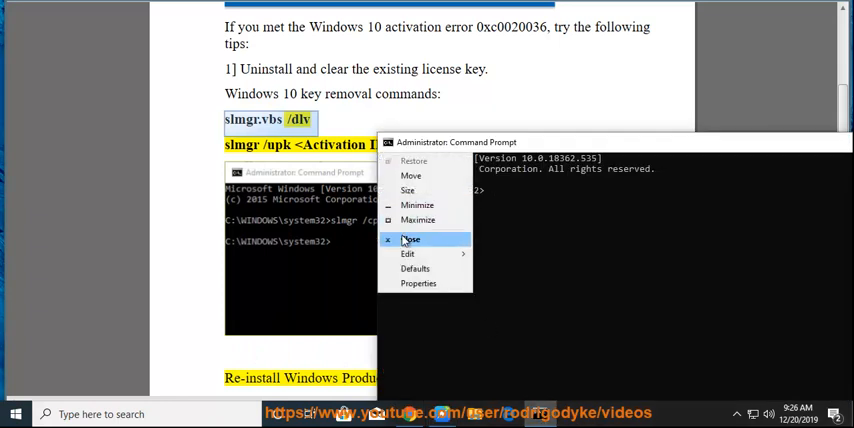
{"action": "left_click", "coordinate": [405, 240]}
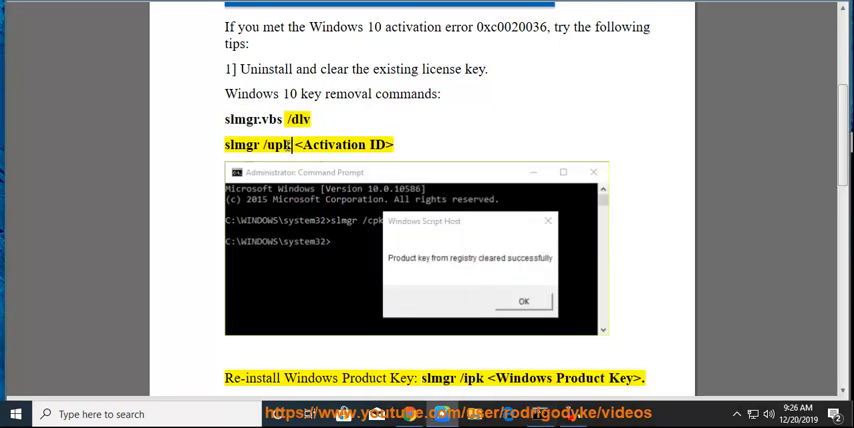
- Review the Windows Script Host licence report with its Activation ID, then dismiss it
{"action": "left_click", "coordinate": [524, 300]}
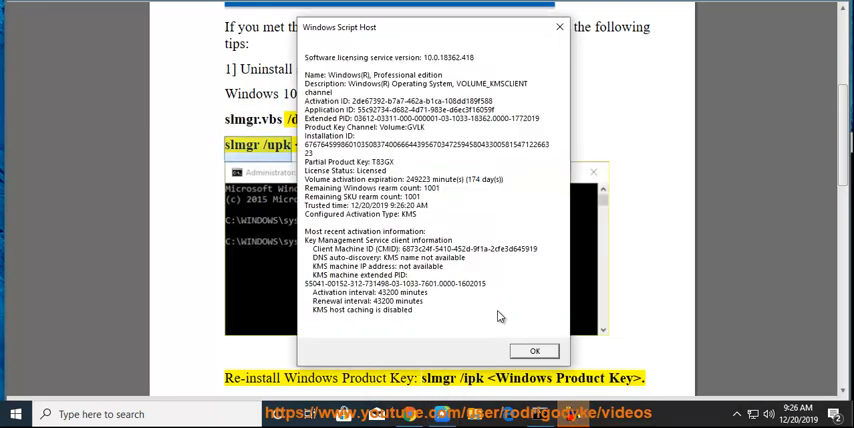
{"action": "mouse_move", "coordinate": [434, 166]}
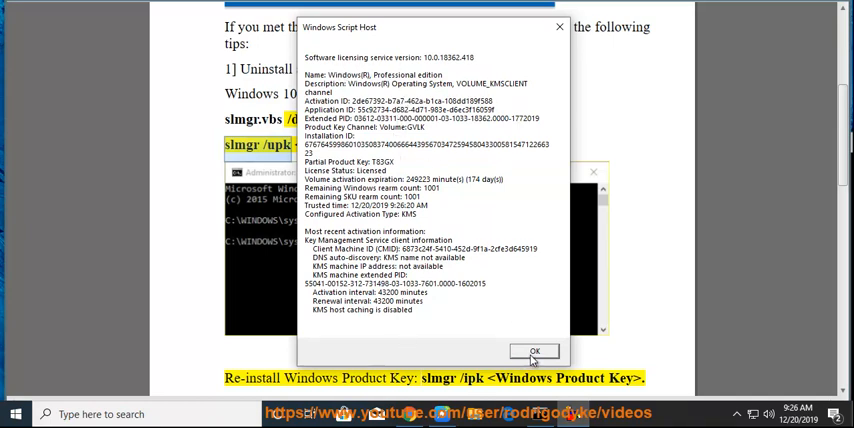
{"action": "left_click", "coordinate": [534, 349]}
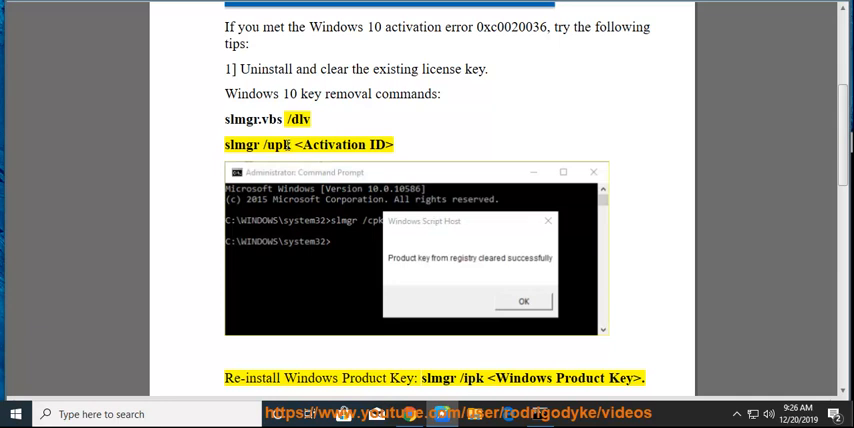
{"action": "right_click", "coordinate": [290, 145]}
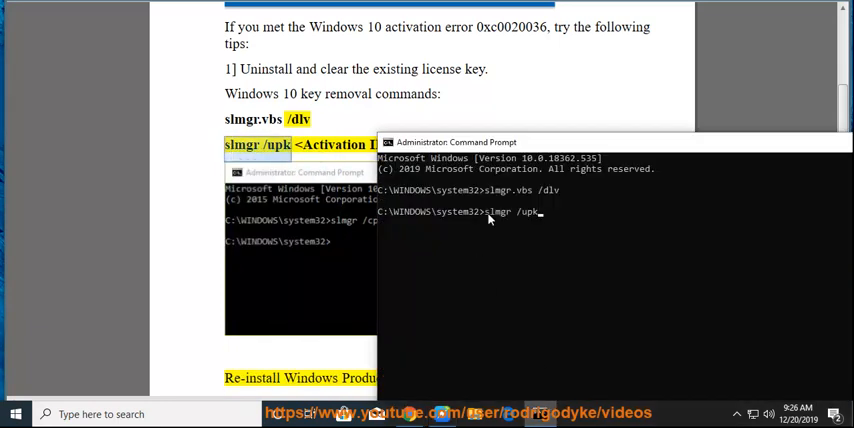
{"action": "mouse_move", "coordinate": [603, 229]}
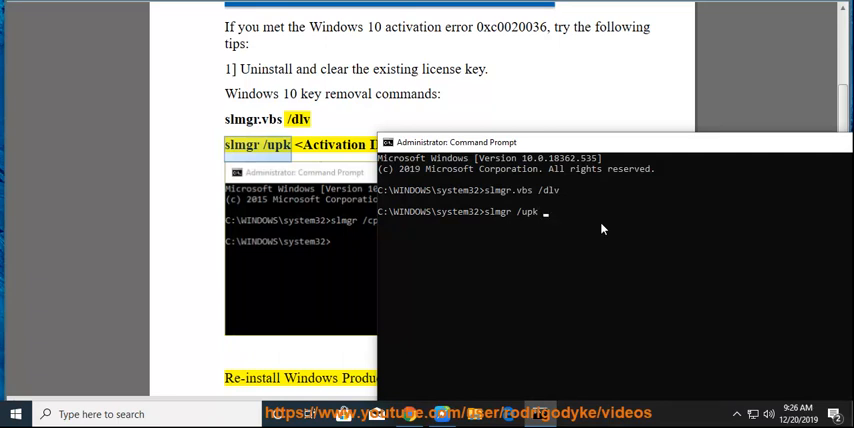
{"action": "type", "text": "1234567789"}
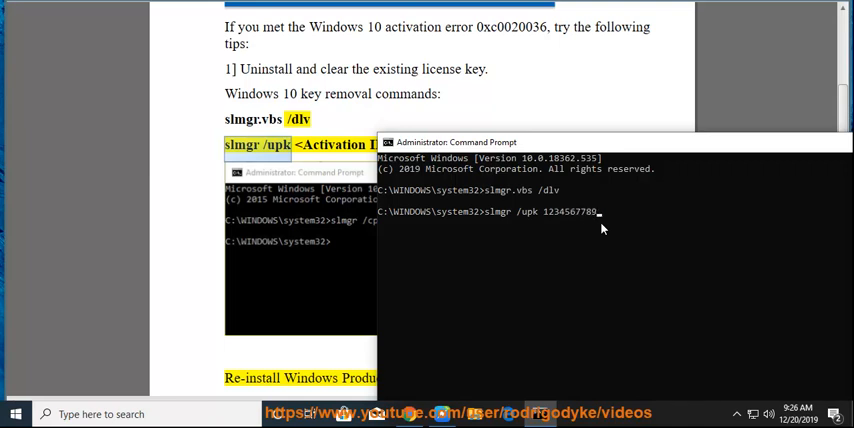
{"action": "type", "text": "0"}
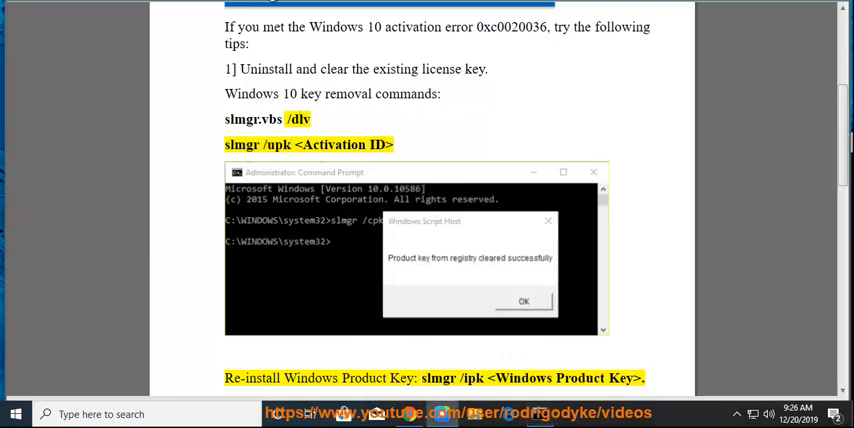
- Scroll the guide to tip 2 on the Activation Troubleshooter and start opening Windows Settings
{"action": "scroll", "scroll_direction": "down", "scroll_amount": 3}
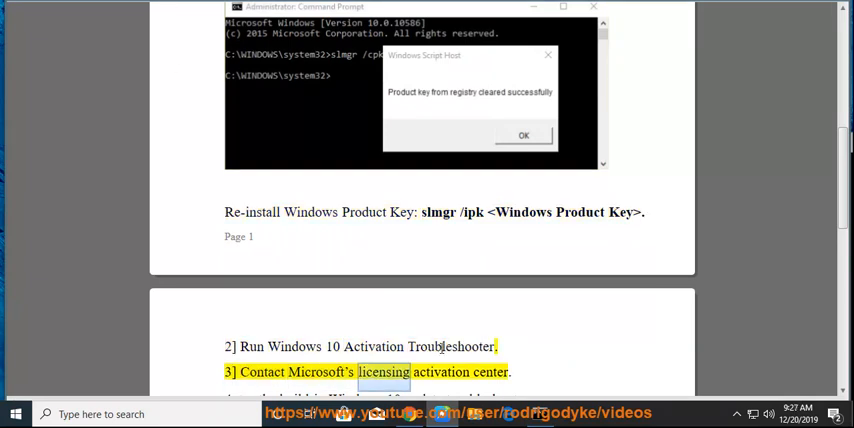
{"action": "double_click", "coordinate": [373, 346]}
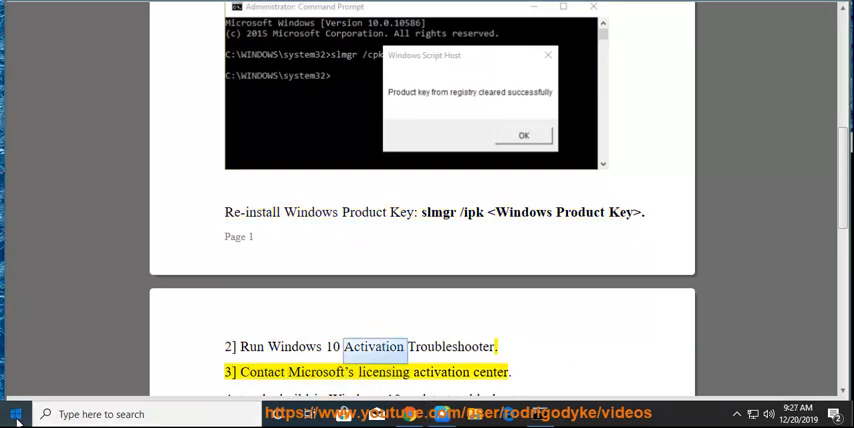
{"action": "left_click", "coordinate": [13, 414]}
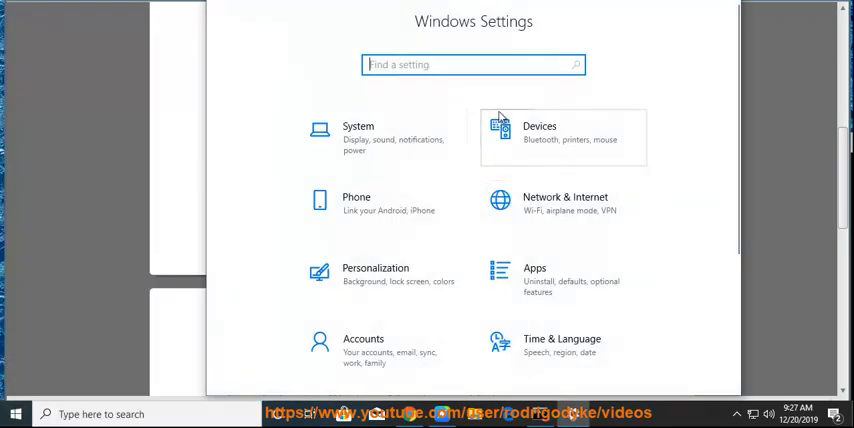
- Search 'tr' to reach the Troubleshoot settings page and scroll through the troubleshooter list
{"action": "type", "text": "tr"}
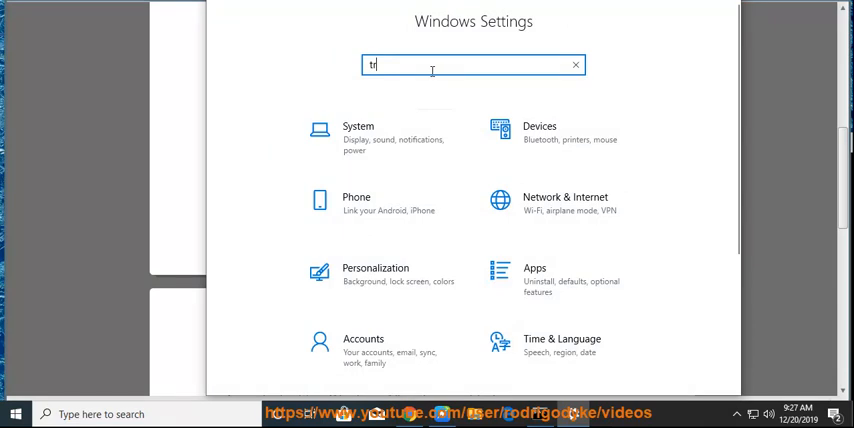
{"action": "type", "text": "tr"}
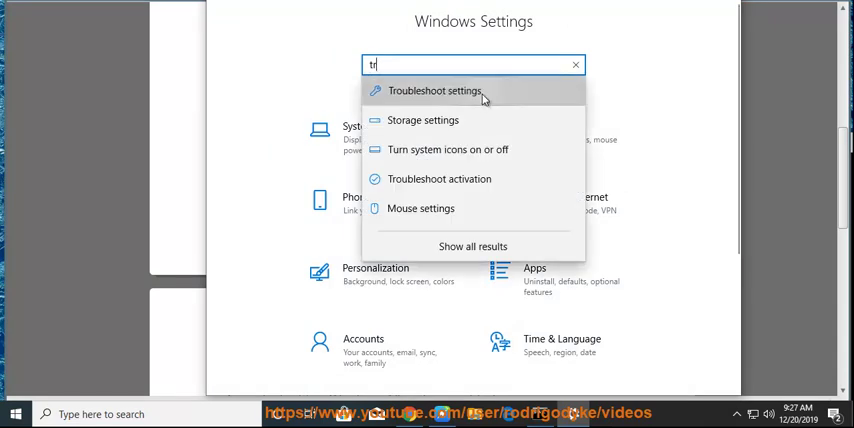
{"action": "left_click", "coordinate": [439, 90]}
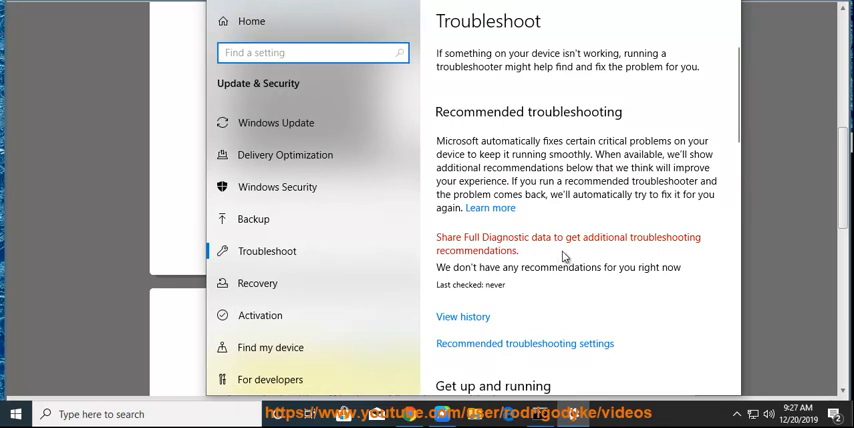
{"action": "scroll", "scroll_direction": "down", "scroll_amount": 3}
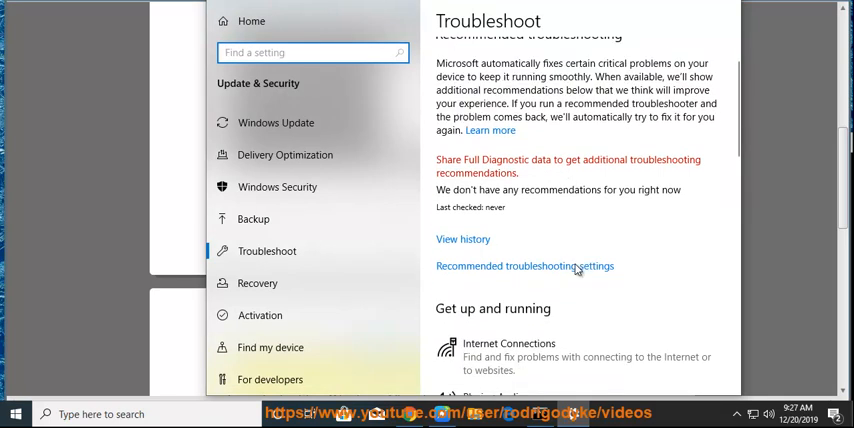
{"action": "scroll", "scroll_direction": "down", "scroll_amount": 3}
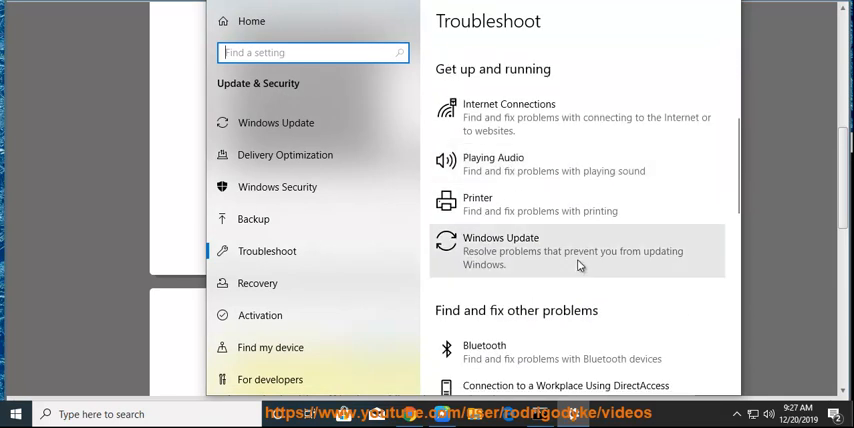
{"action": "scroll", "scroll_direction": "down", "scroll_amount": 3}
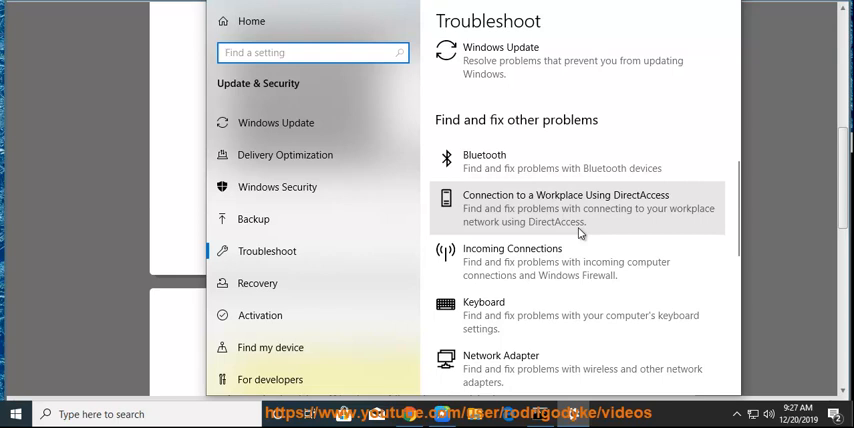
{"action": "scroll", "scroll_direction": "down", "scroll_amount": 3}
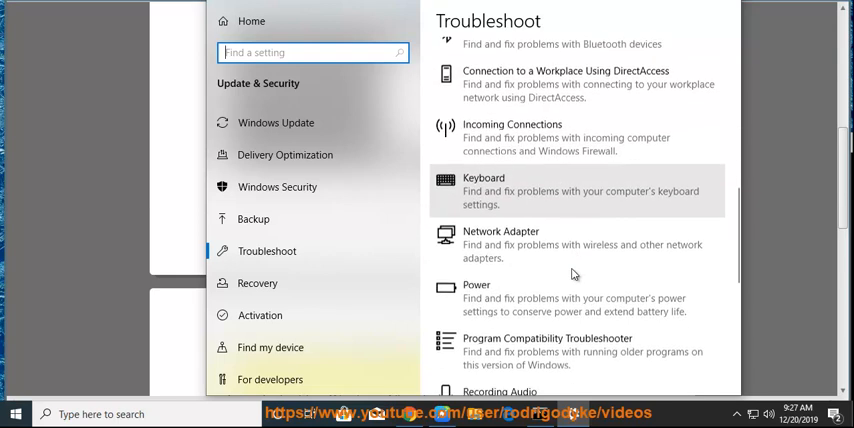
{"action": "scroll", "scroll_direction": "down", "scroll_amount": 3}
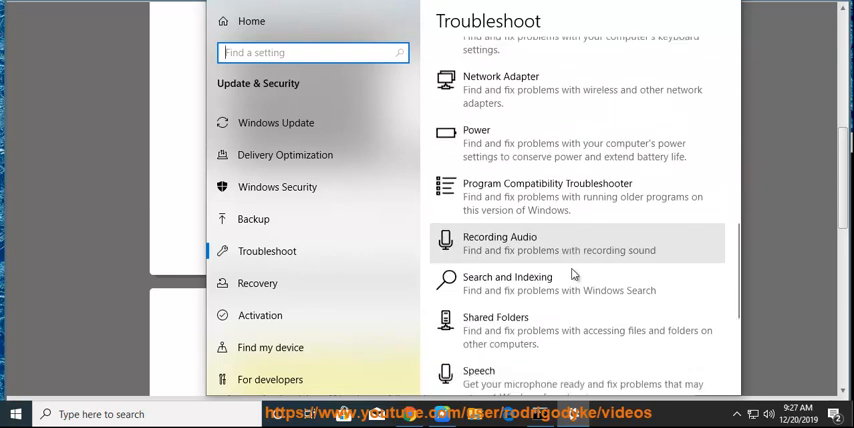
{"action": "scroll", "scroll_direction": "down", "scroll_amount": 3}
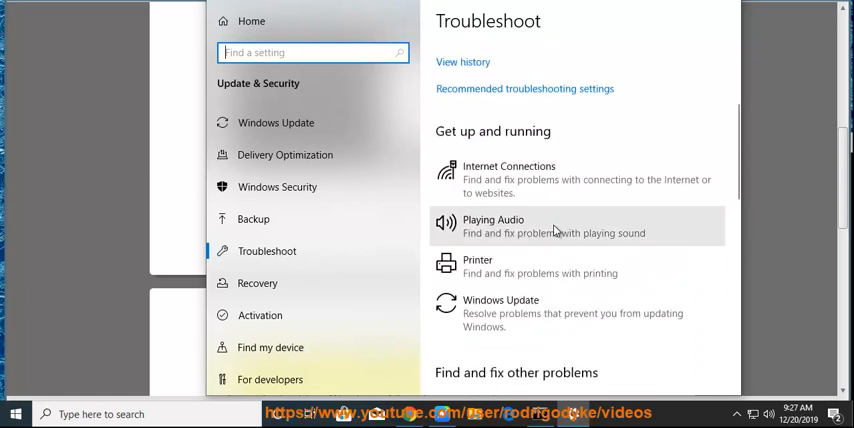
{"action": "mouse_move", "coordinate": [513, 160]}
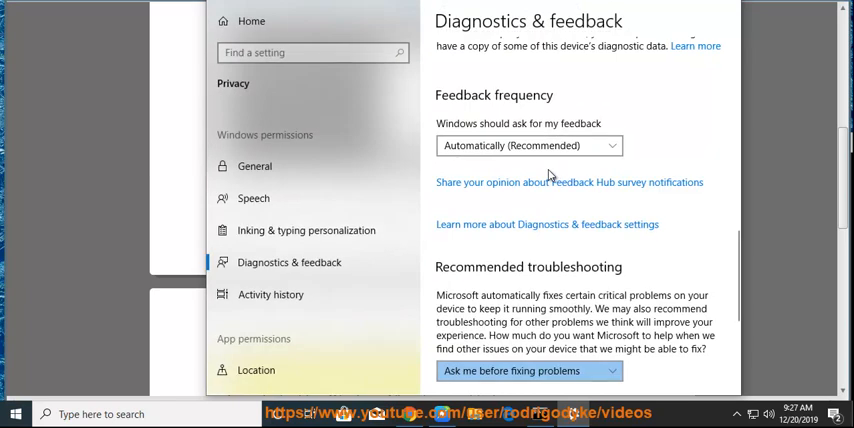
{"action": "mouse_move", "coordinate": [617, 216]}
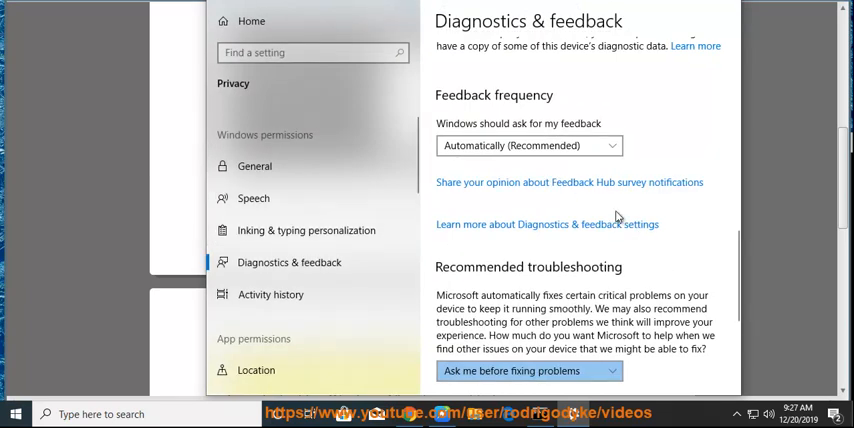
- Check Recommended troubleshooting on Diagnostics & feedback, then search 'control Panel'
{"action": "scroll", "scroll_direction": "down", "scroll_amount": 3}
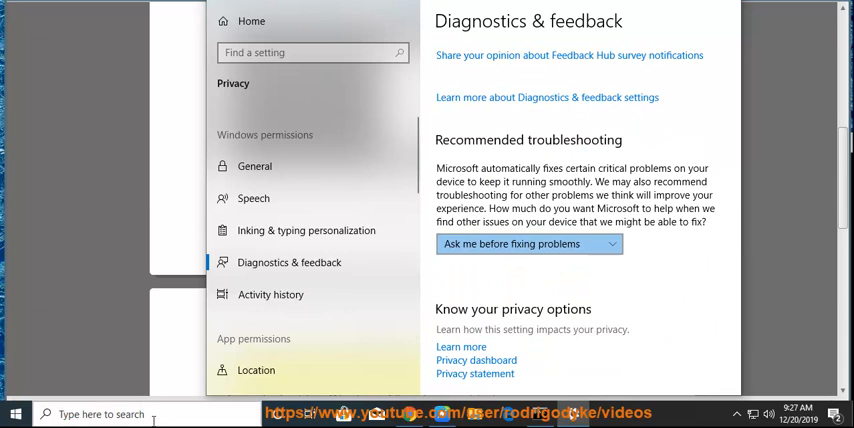
{"action": "type", "text": "control Panel"}
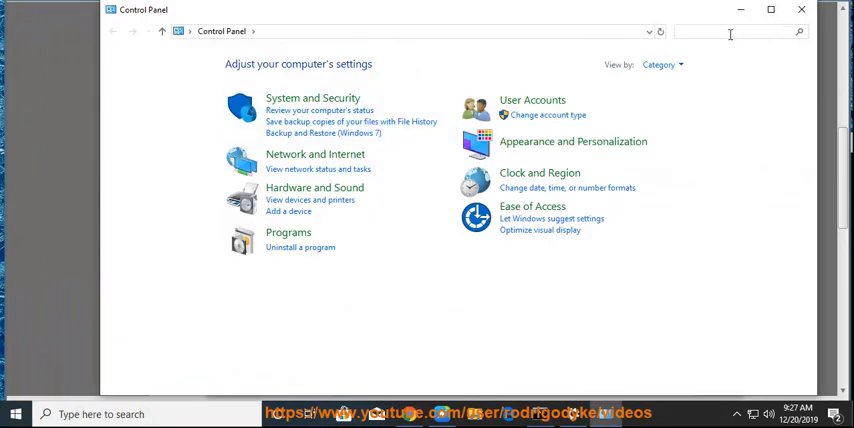
- Search Control Panel for 'TR' and open Troubleshooting from the results
{"action": "type", "text": "TR"}
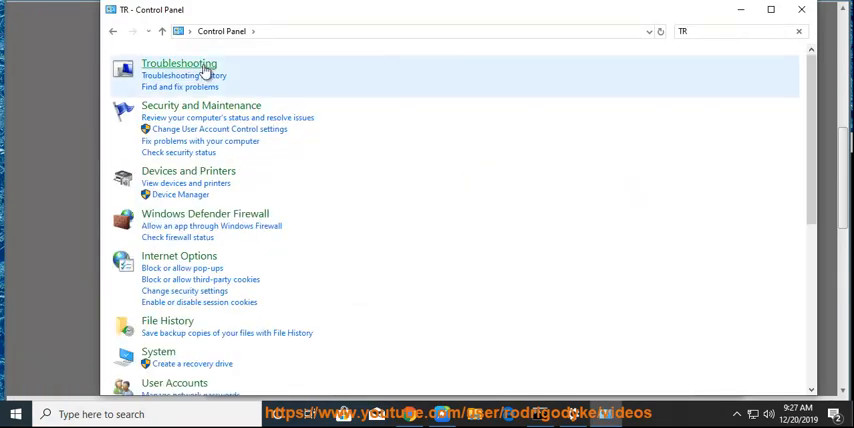
{"action": "left_click", "coordinate": [189, 62]}
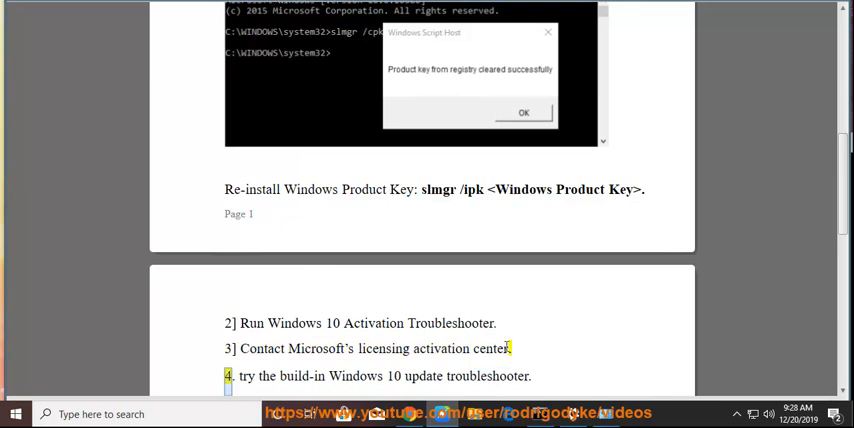
- Search the licensing activation center phrase and open Microsoft's worldwide activation centers phone page
{"action": "left_click_drag", "start_coordinate": [289, 348], "coordinate": [510, 348]}
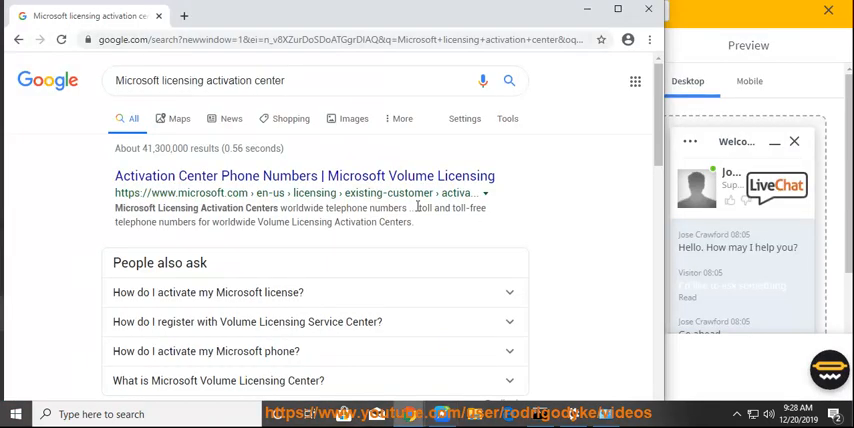
{"action": "left_click", "coordinate": [304, 175]}
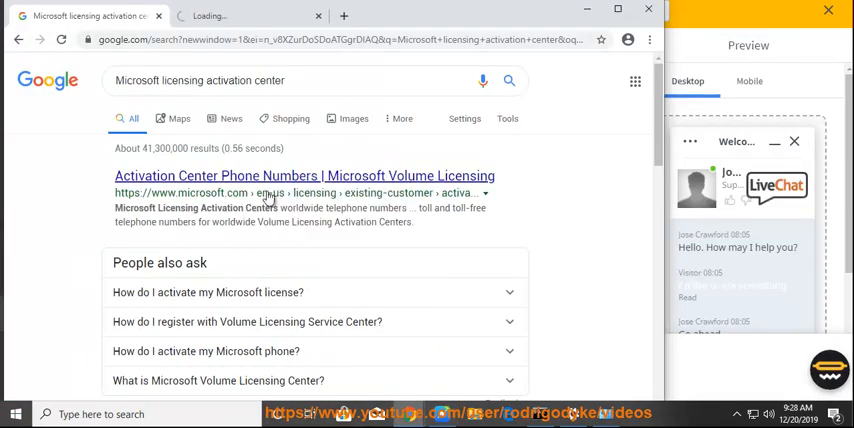
{"action": "left_click", "coordinate": [304, 175]}
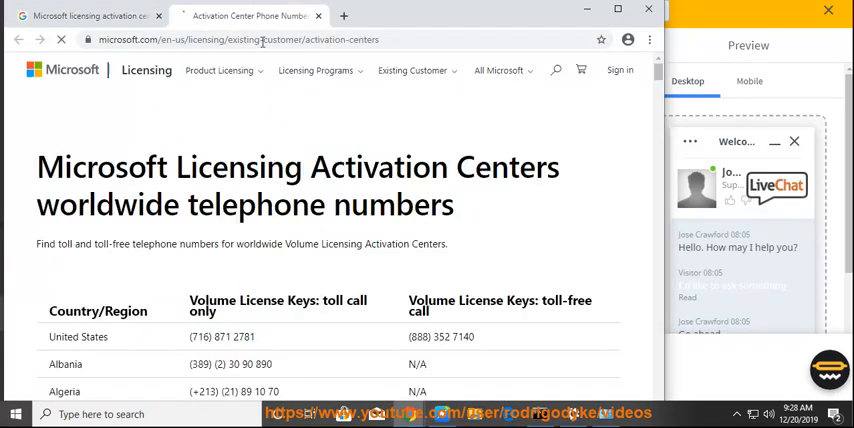
{"action": "scroll", "scroll_direction": "down", "scroll_amount": 3}
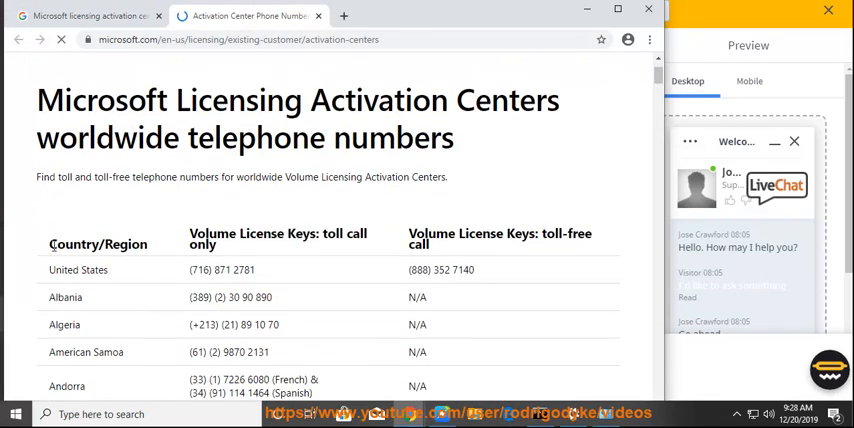
{"action": "scroll", "scroll_direction": "down", "scroll_amount": 3}
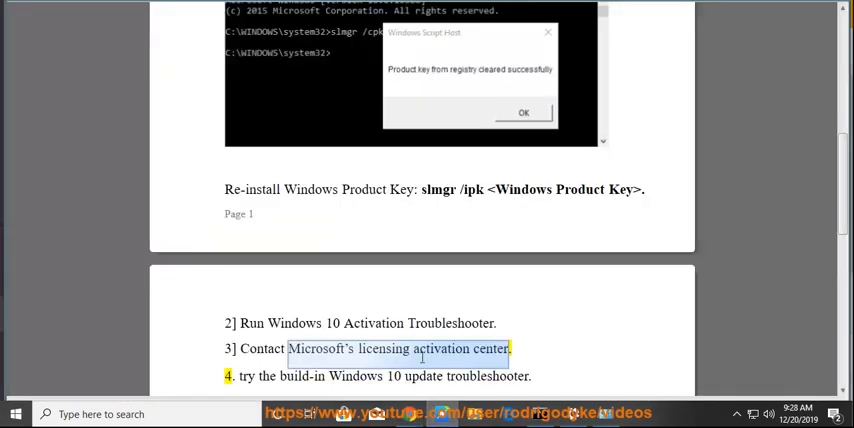
- Launch the Windows Update troubleshooter under All Categories with automatic repairs and begin detection
{"action": "left_click", "coordinate": [250, 377]}
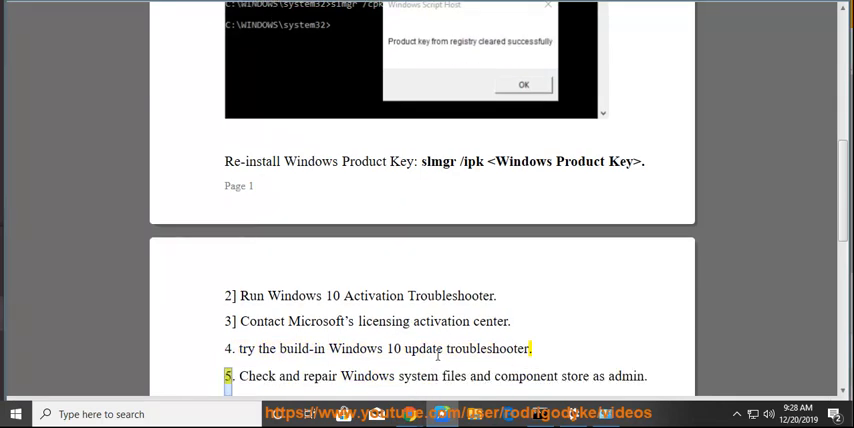
{"action": "double_click", "coordinate": [437, 348]}
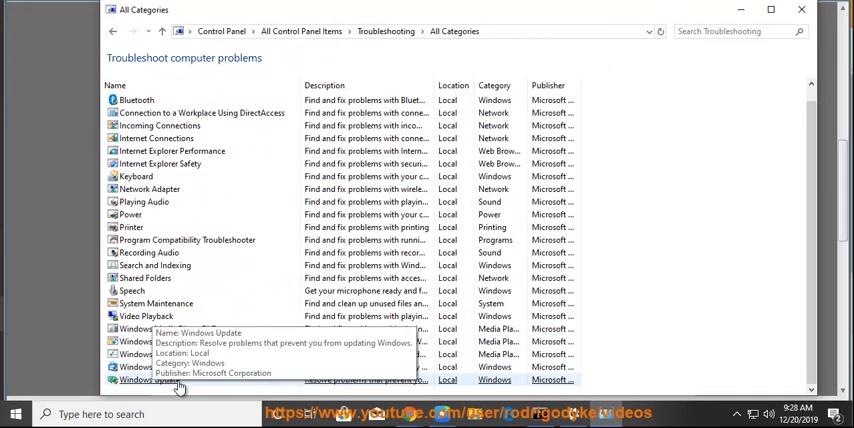
{"action": "double_click", "coordinate": [148, 374]}
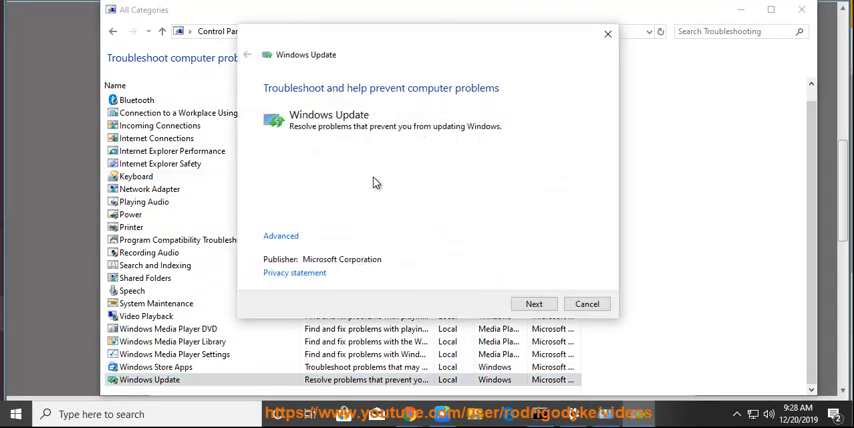
{"action": "left_click", "coordinate": [281, 235]}
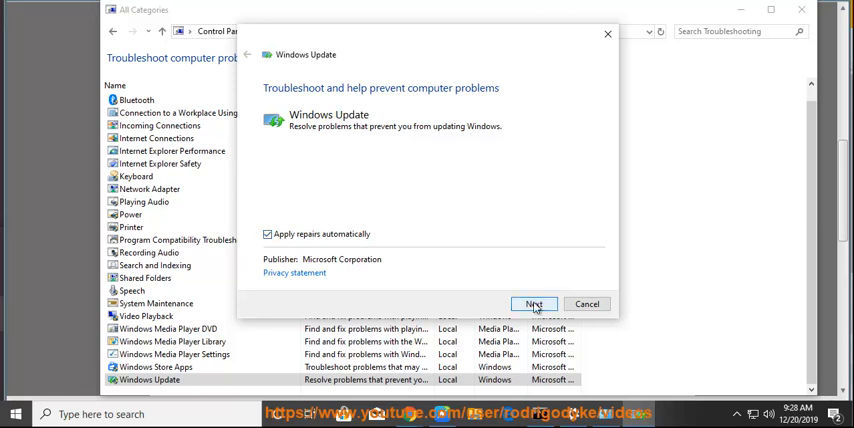
{"action": "left_click", "coordinate": [534, 303]}
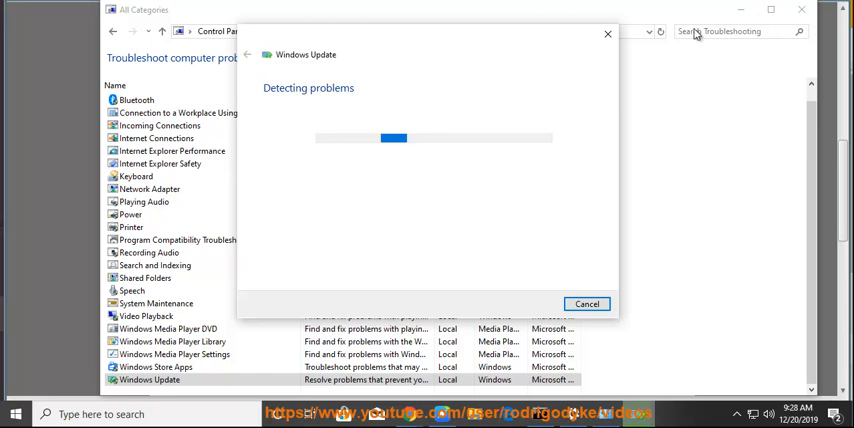
{"action": "mouse_move", "coordinate": [822, 181]}
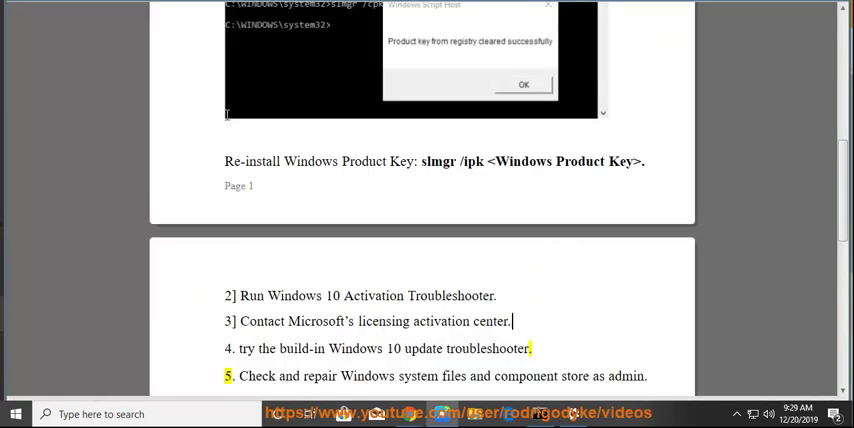
- Scroll the guide down to tips five through seven with the sfc and DISM commands
{"action": "scroll", "scroll_direction": "down", "scroll_amount": 3}
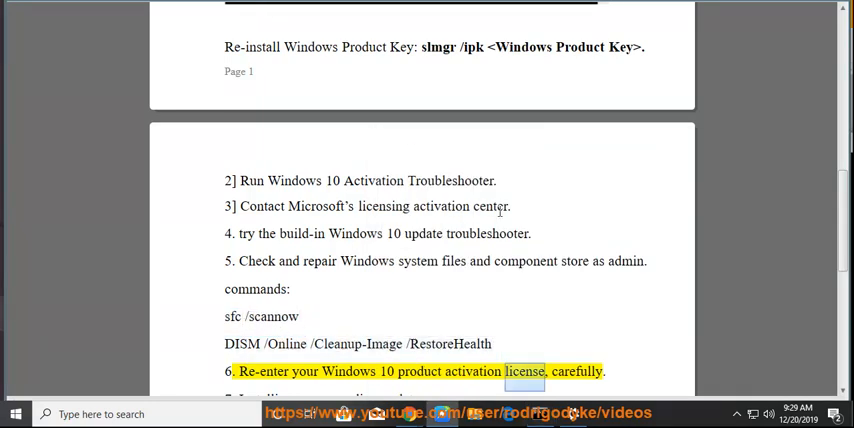
{"action": "scroll", "scroll_direction": "down", "scroll_amount": 3}
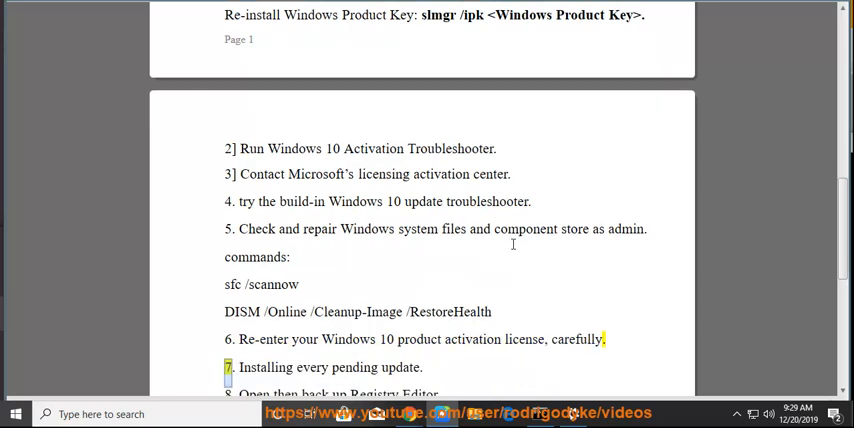
{"action": "scroll", "scroll_direction": "down", "scroll_amount": 3}
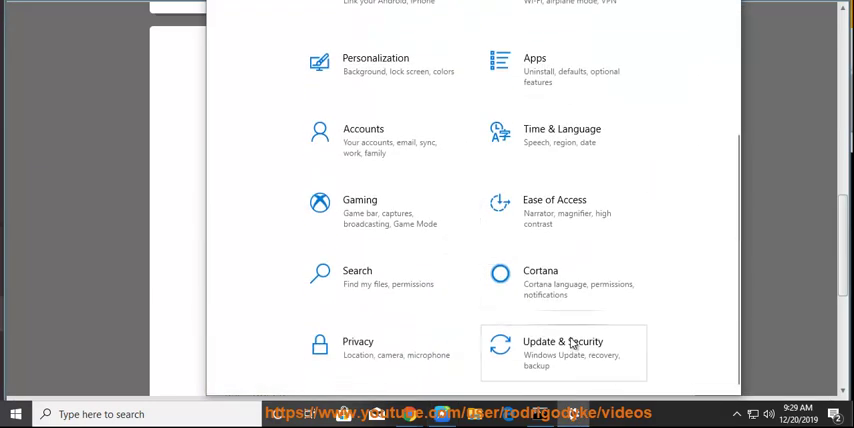
- Choose Update & Security on the Windows Settings home page
{"action": "left_click", "coordinate": [568, 347]}
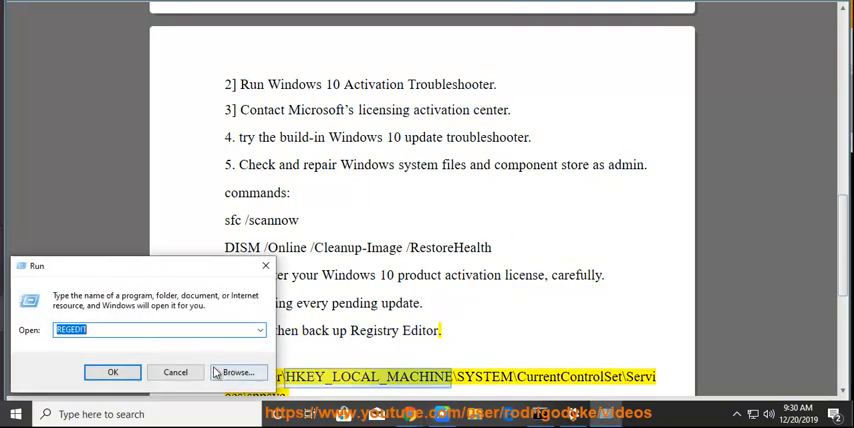
- Launch Registry Editor, then scroll the guide to the registry path and Start value 2
{"action": "left_click", "coordinate": [111, 372]}
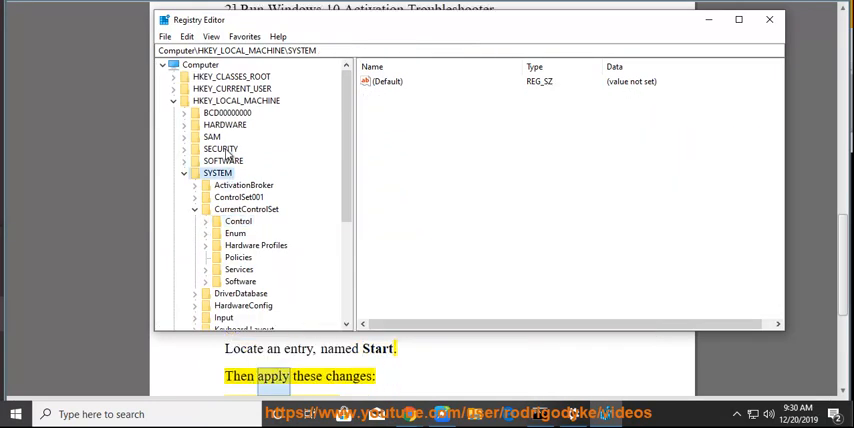
{"action": "left_click", "coordinate": [768, 18]}
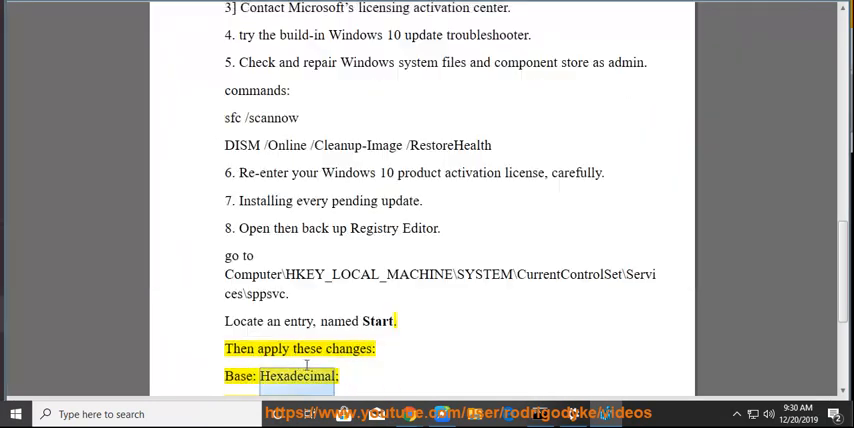
{"action": "scroll", "scroll_direction": "down", "scroll_amount": 3}
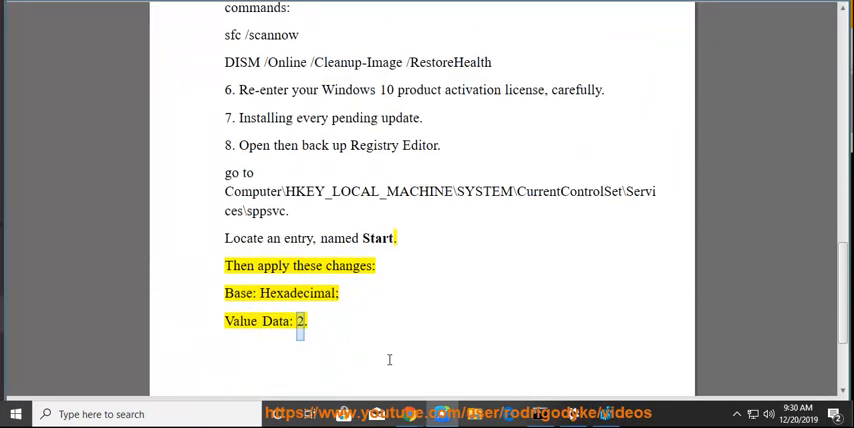